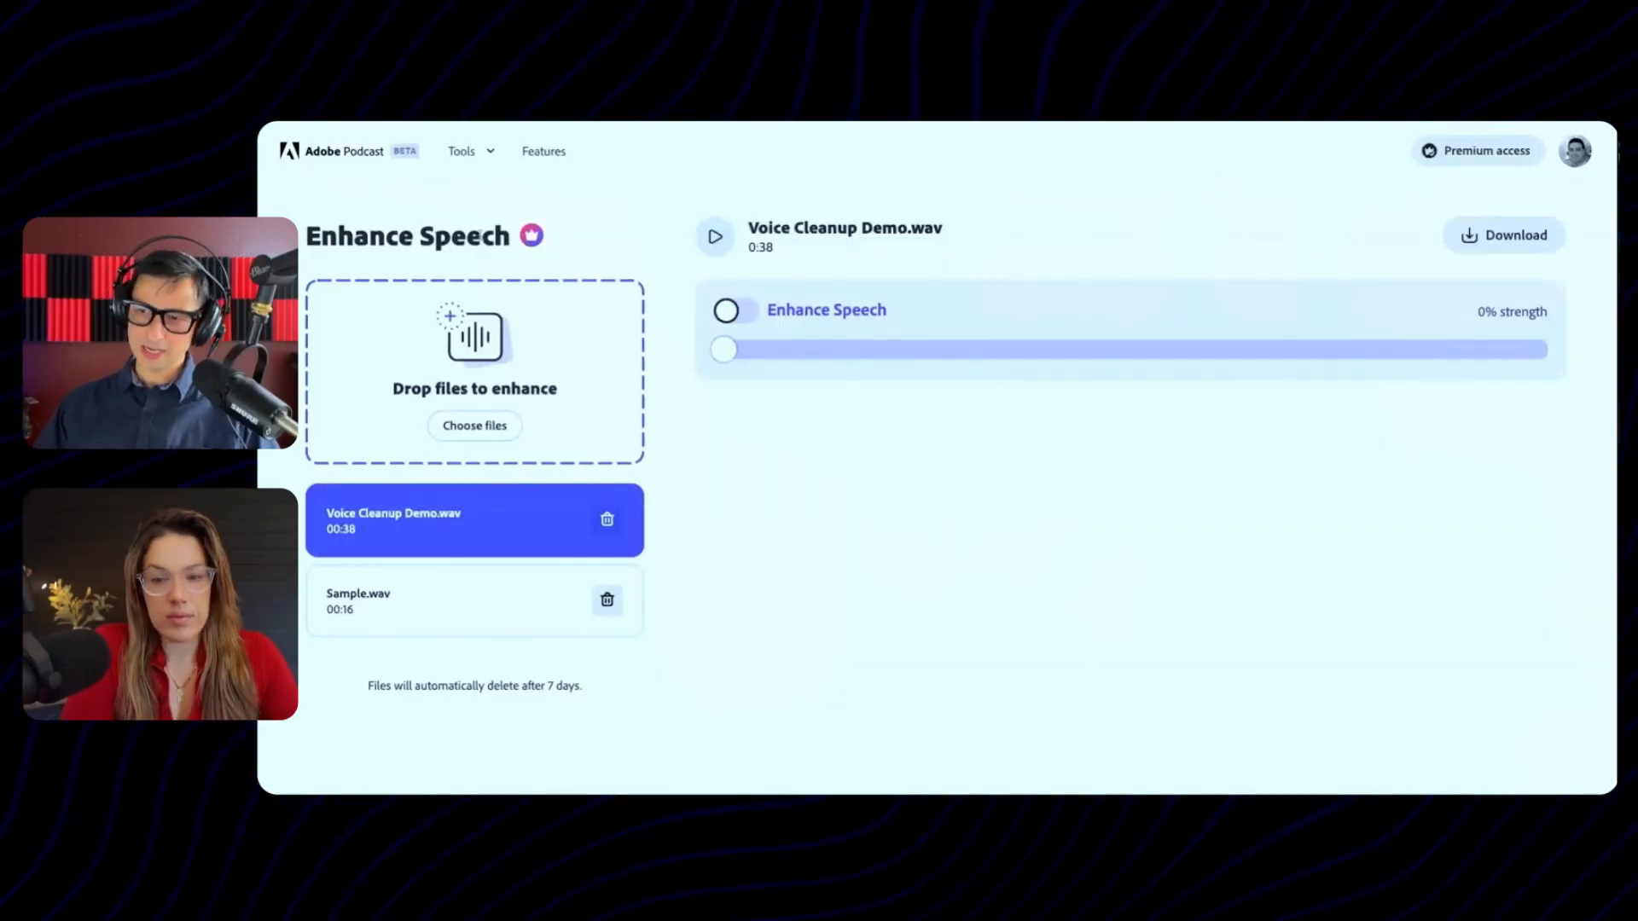
{"action": "mouse_move", "coordinate": [455, 609]}
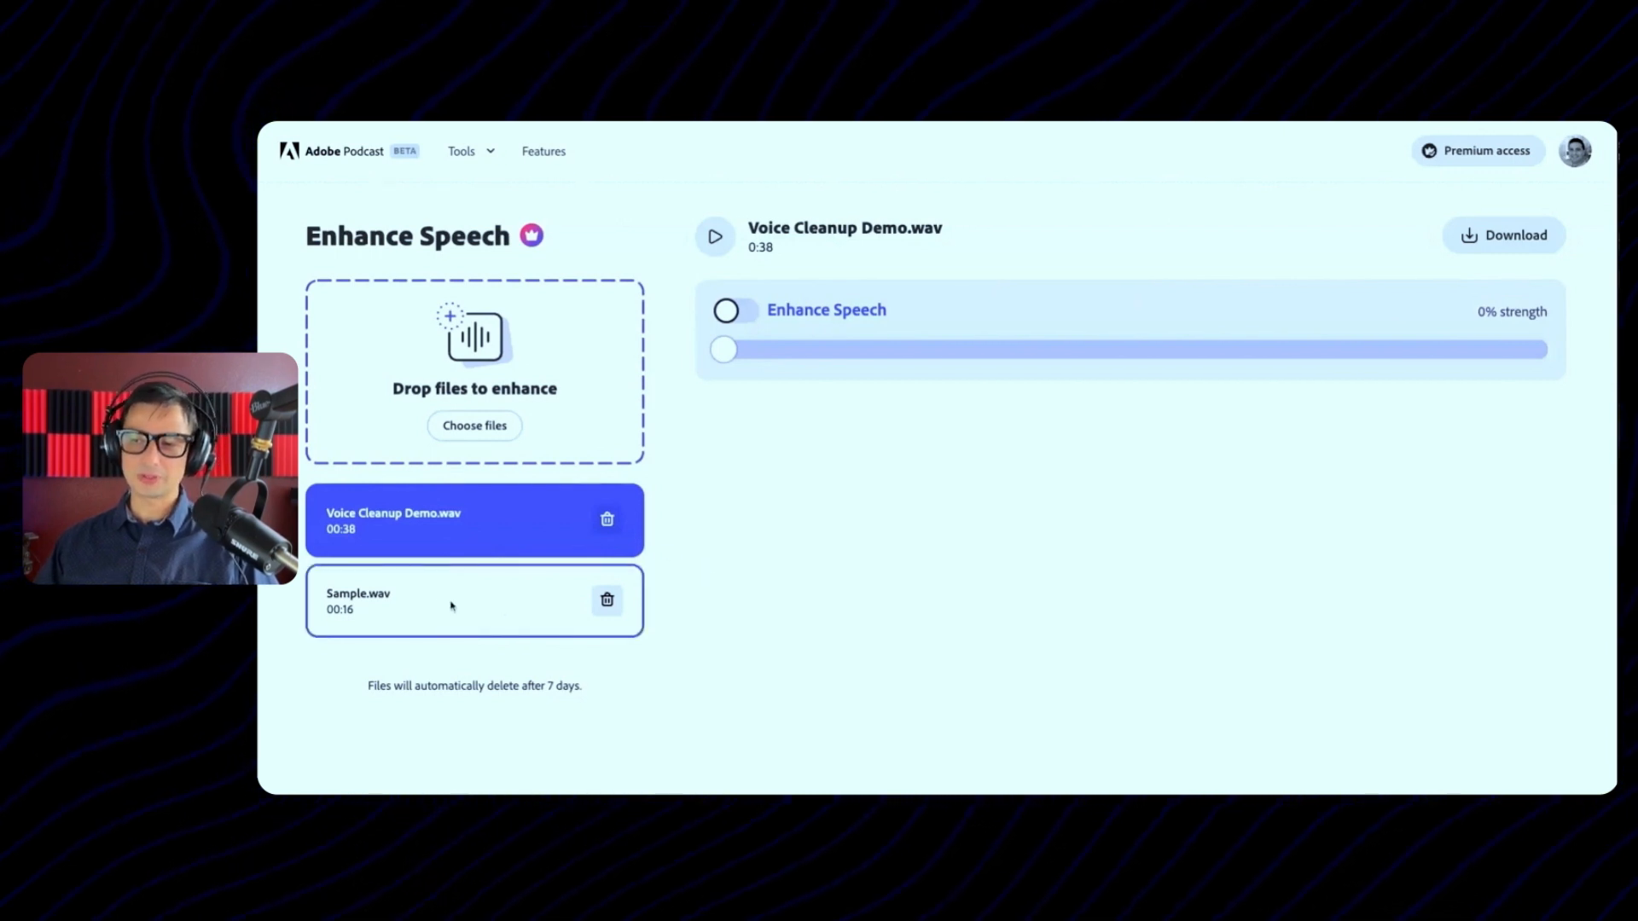
Select Sample.wav and view its Enhance Speech settings at 90% strength
{"action": "left_click", "coordinate": [450, 601]}
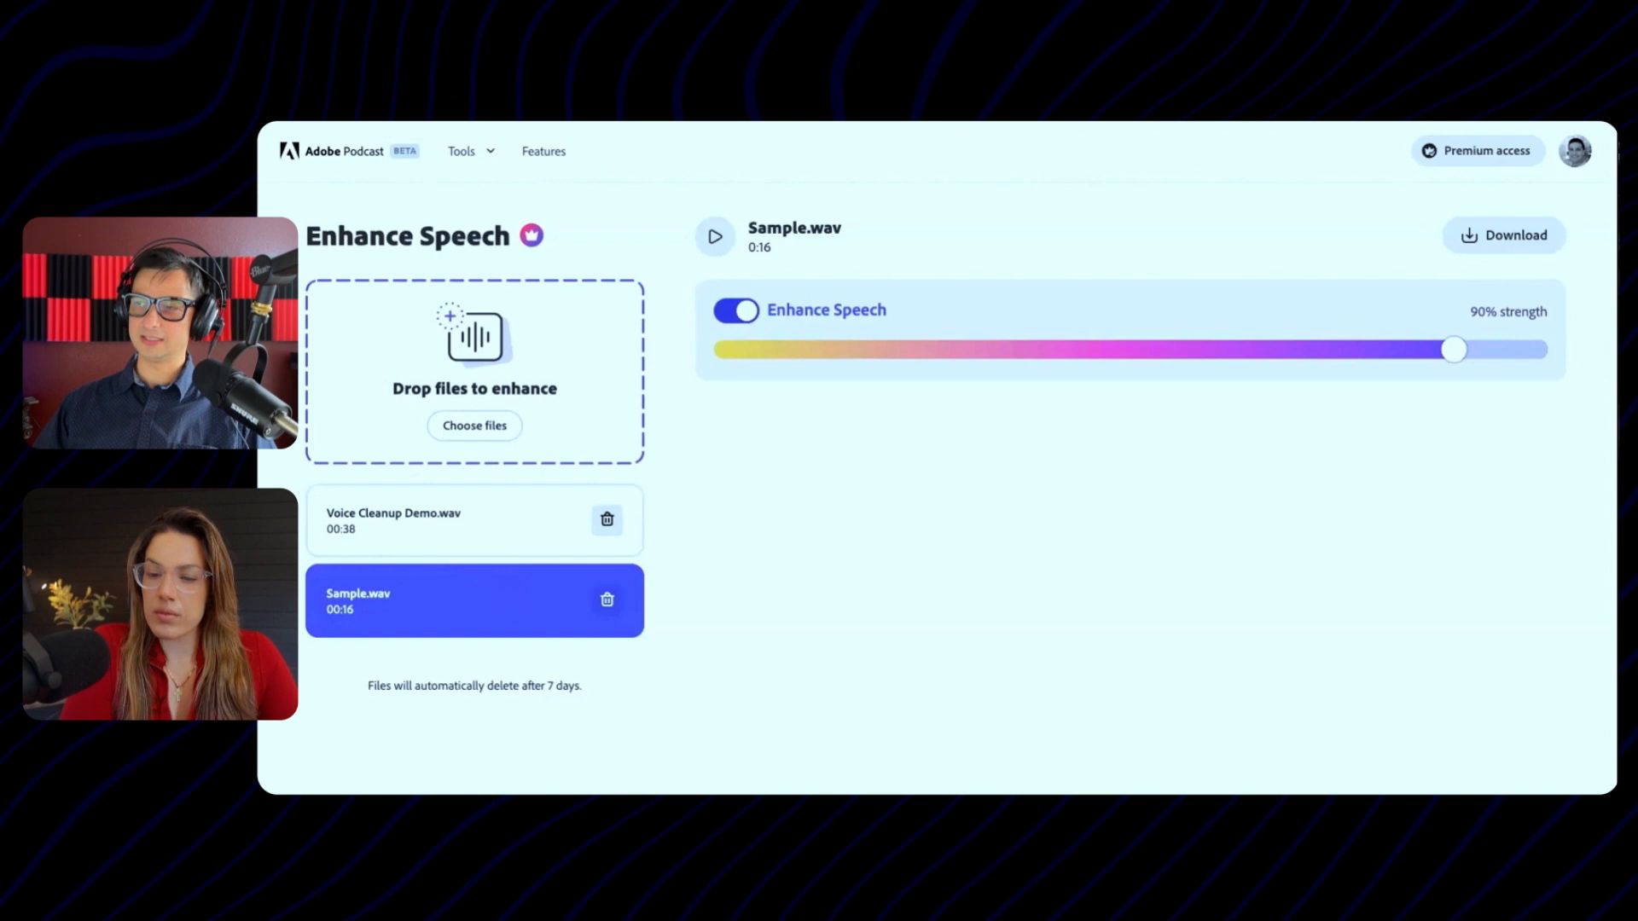
{"action": "left_click", "coordinate": [736, 311]}
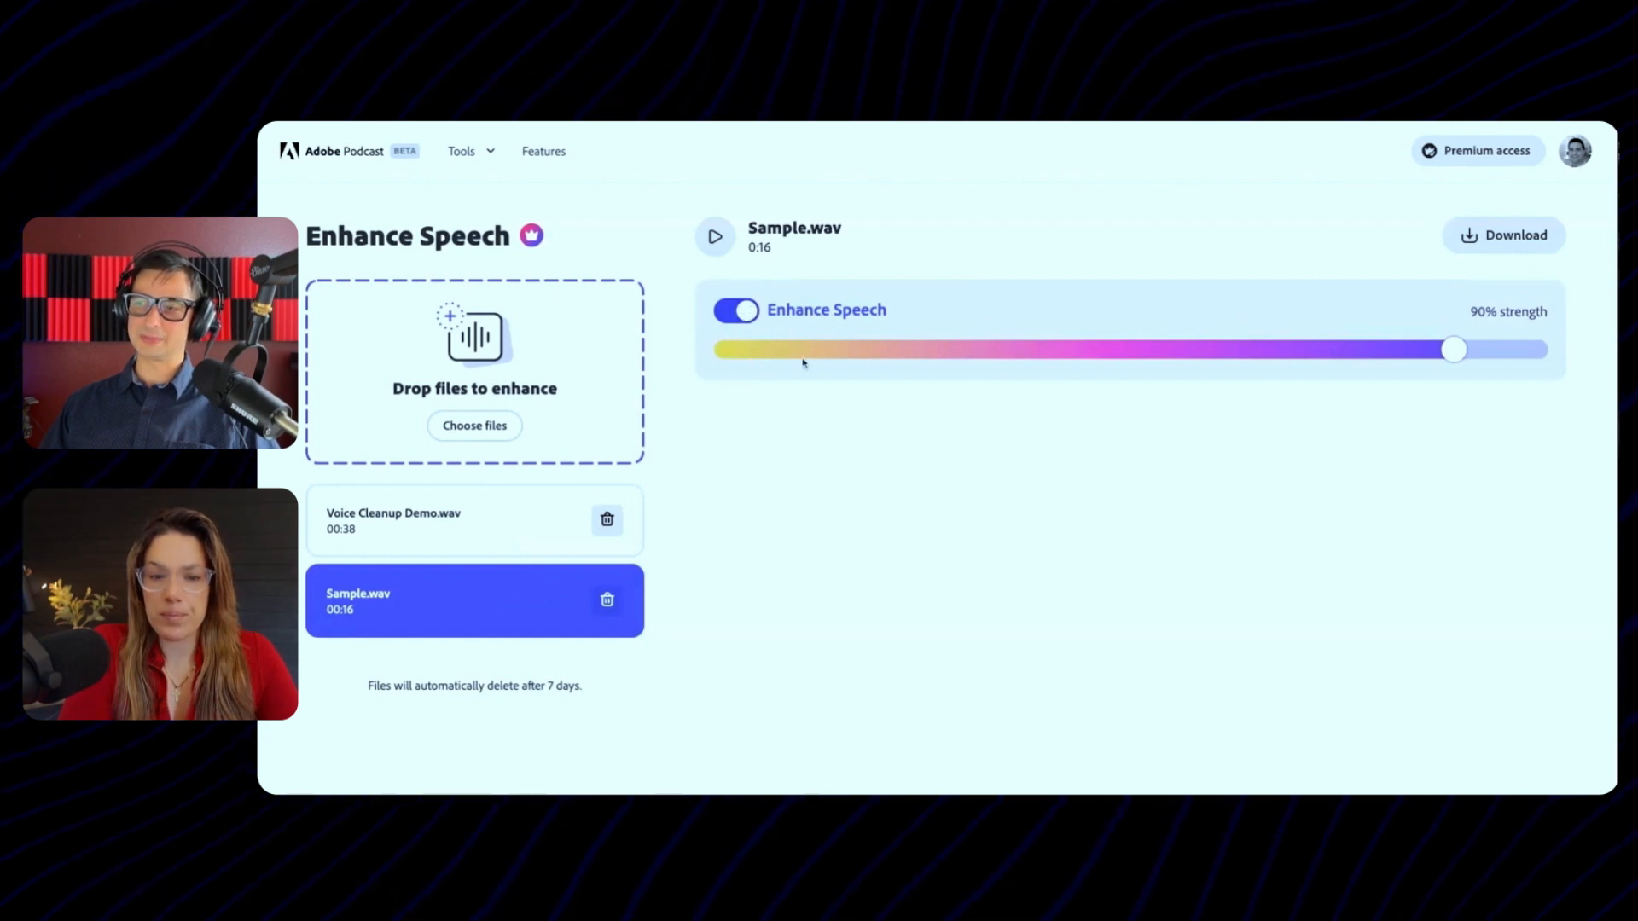
{"action": "left_click", "coordinate": [715, 236]}
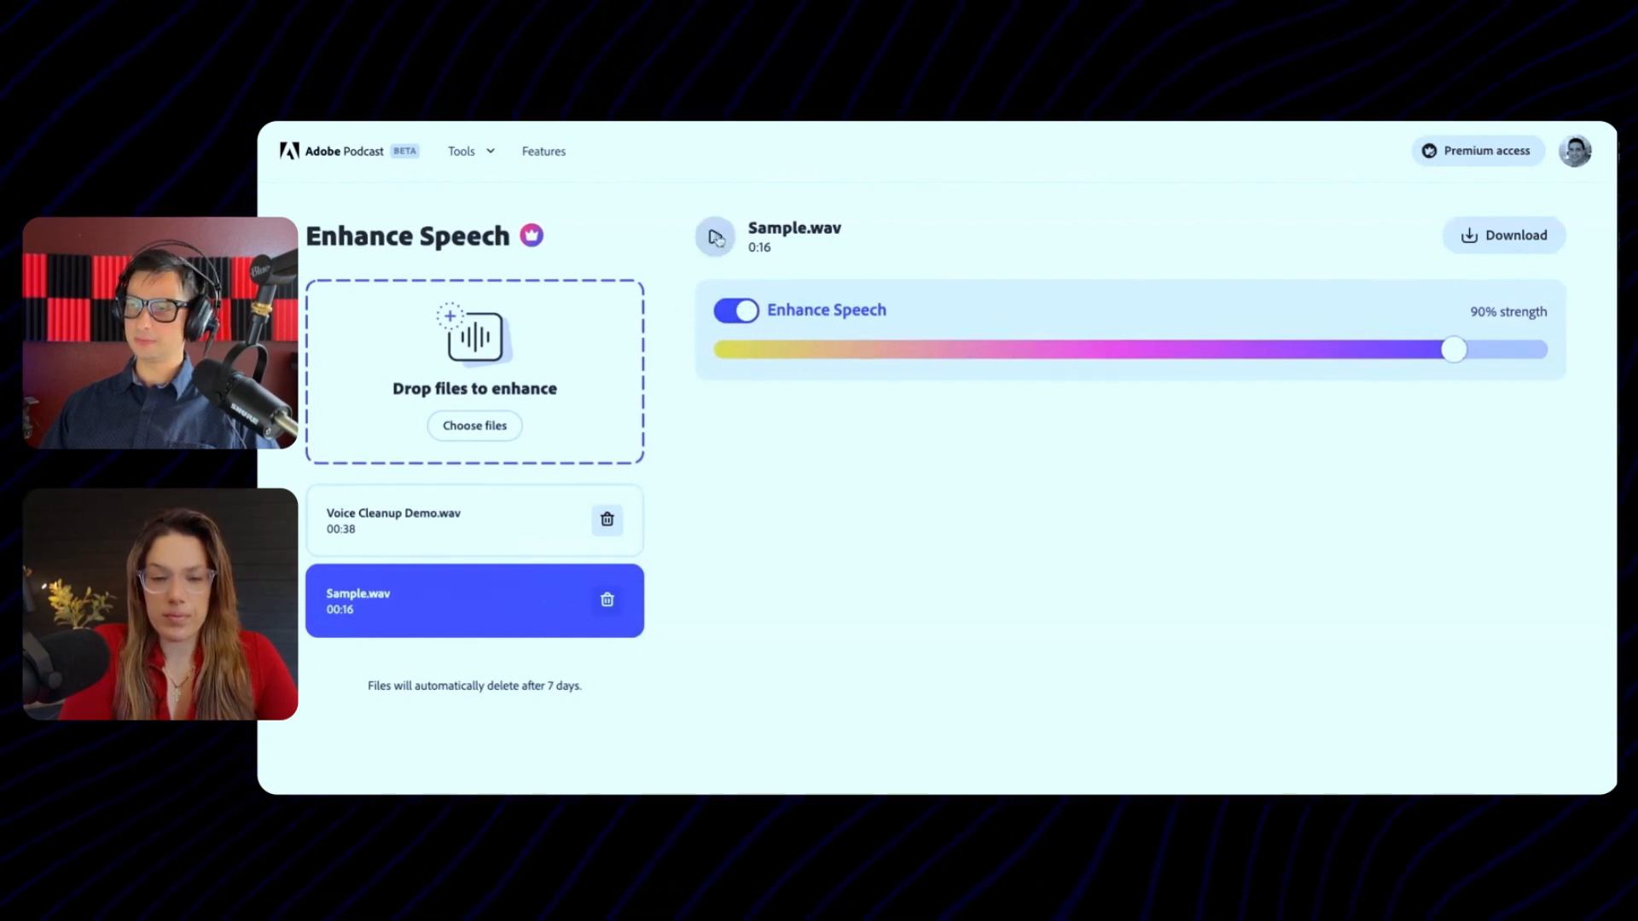
{"action": "left_click", "coordinate": [714, 237]}
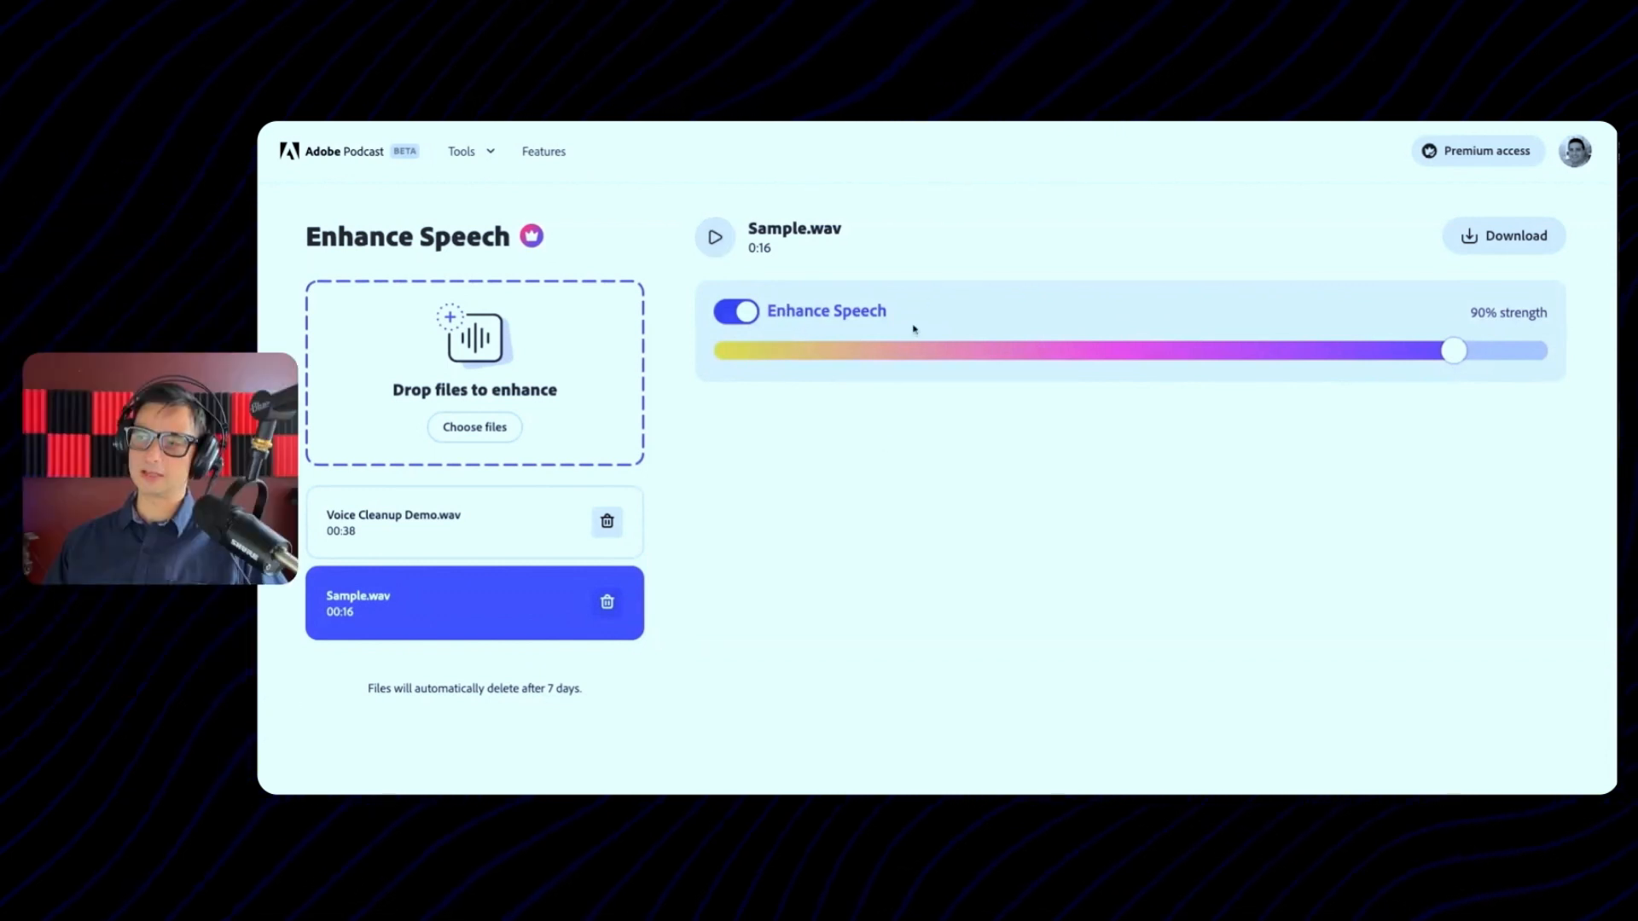
{"action": "mouse_move", "coordinate": [923, 279]}
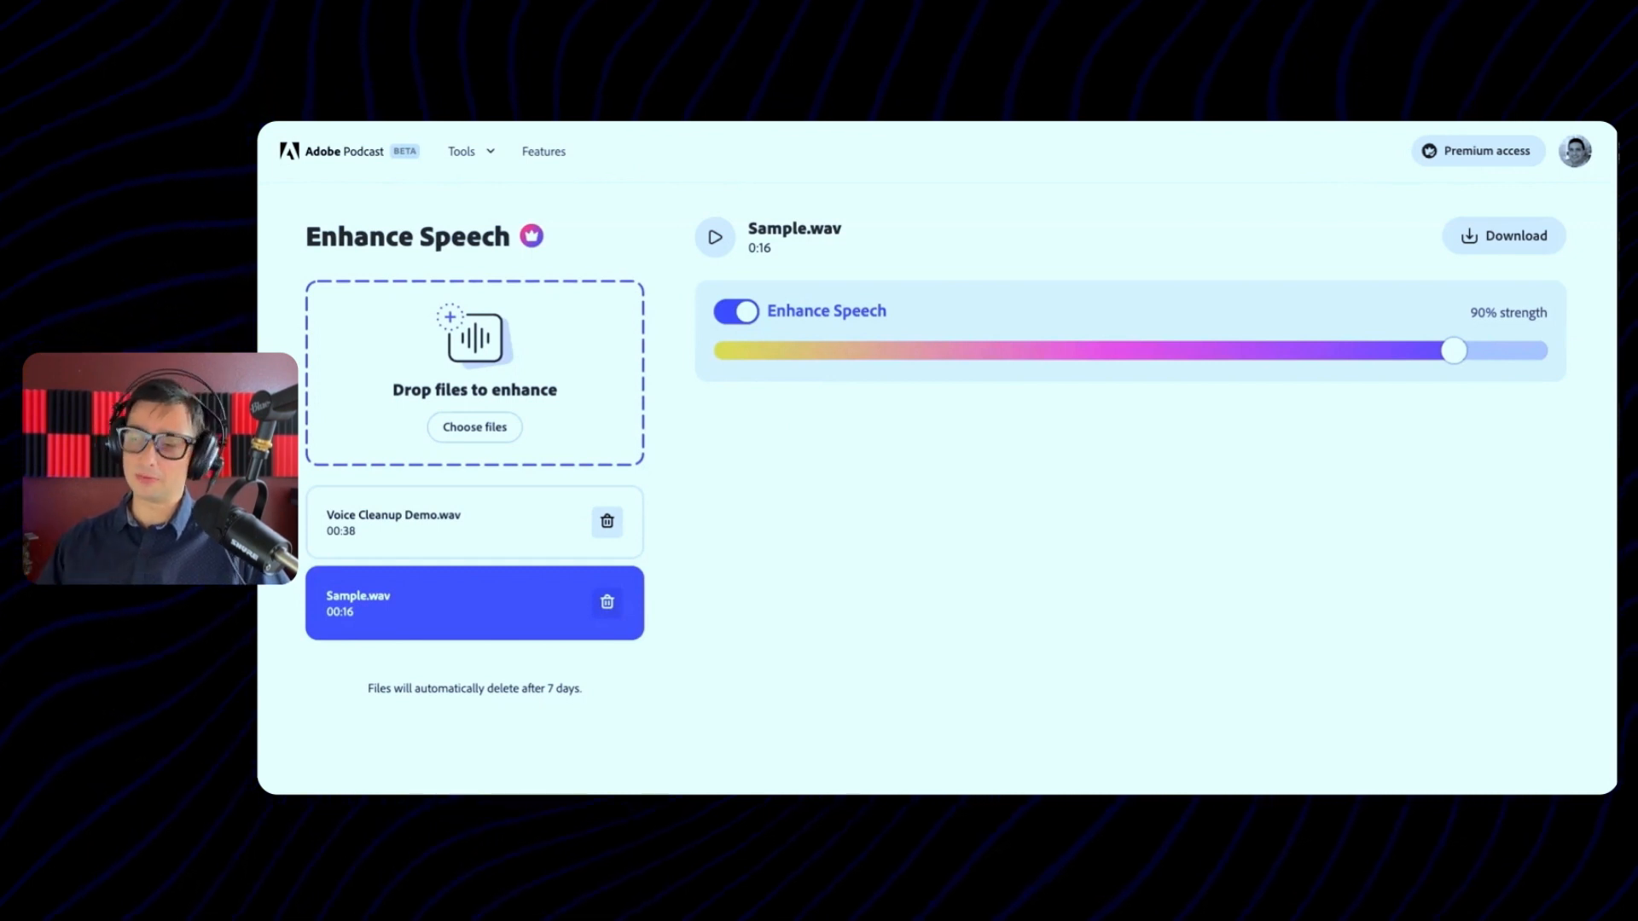
{"action": "mouse_move", "coordinate": [771, 426]}
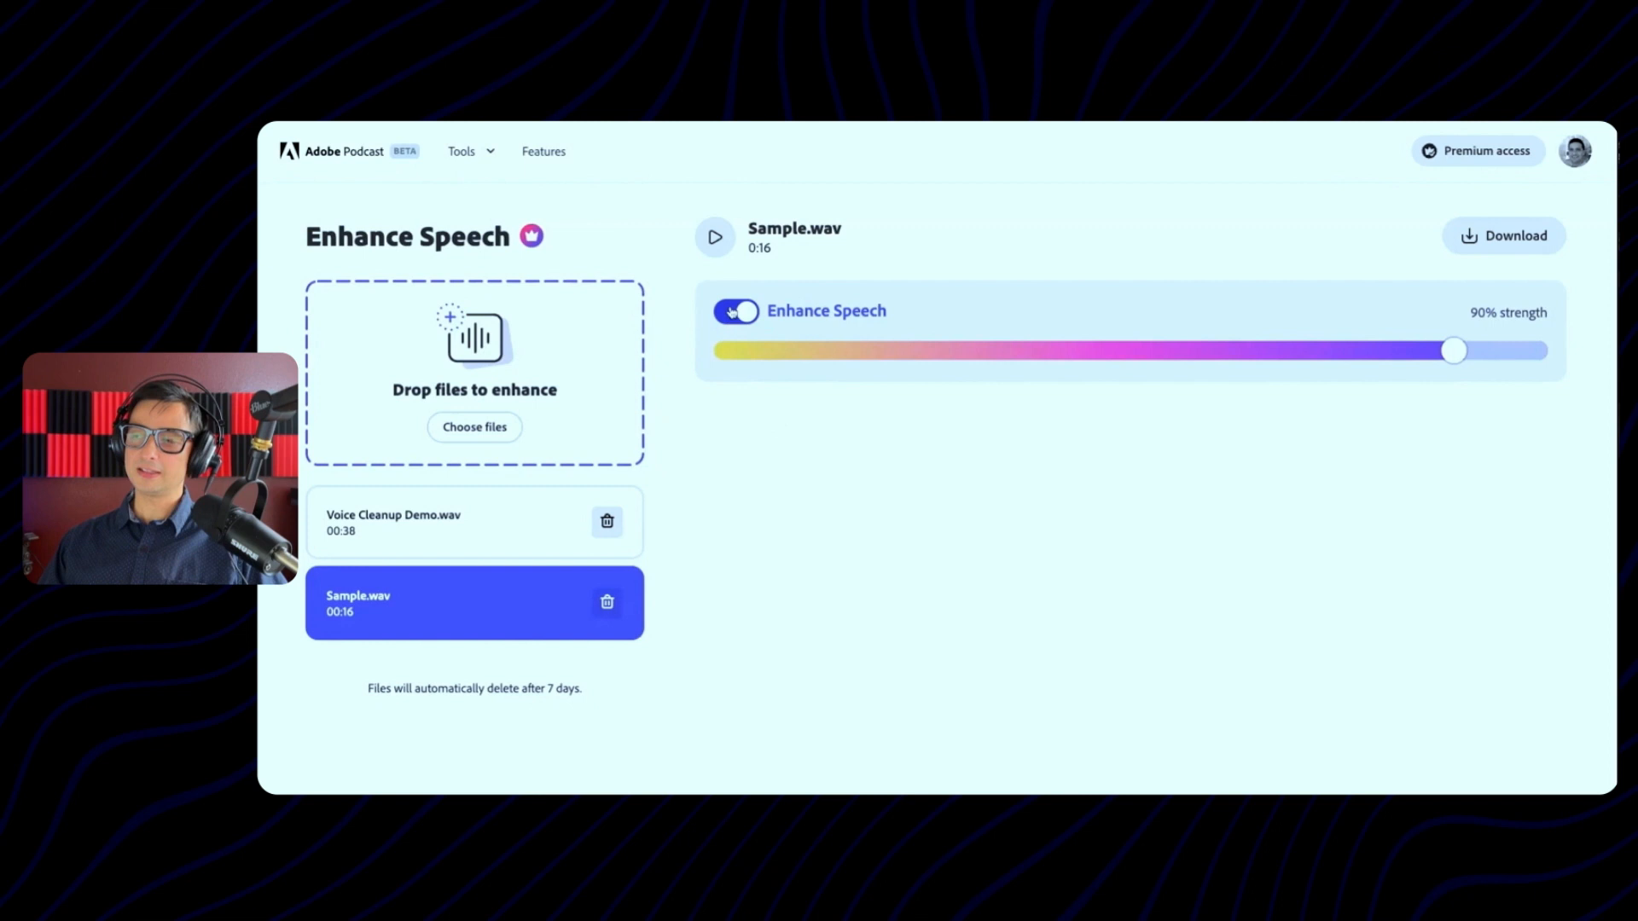
Switch Enhance Speech off for Sample.wav and Voice Cleanup Demo.wav
{"action": "left_click", "coordinate": [736, 310]}
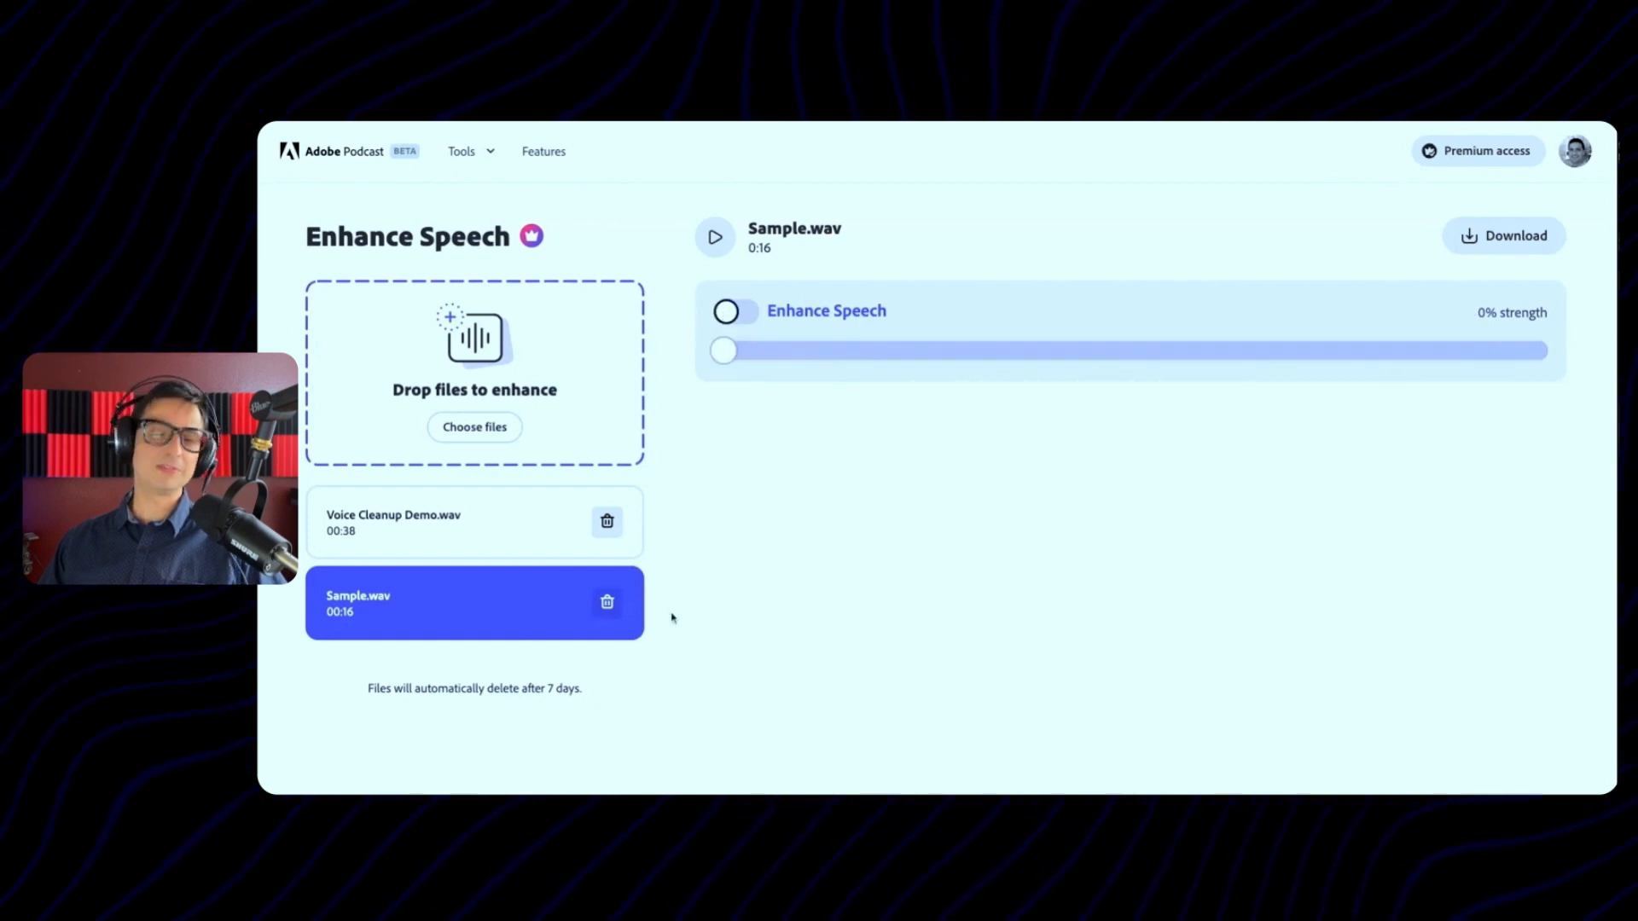
{"action": "mouse_move", "coordinate": [726, 550]}
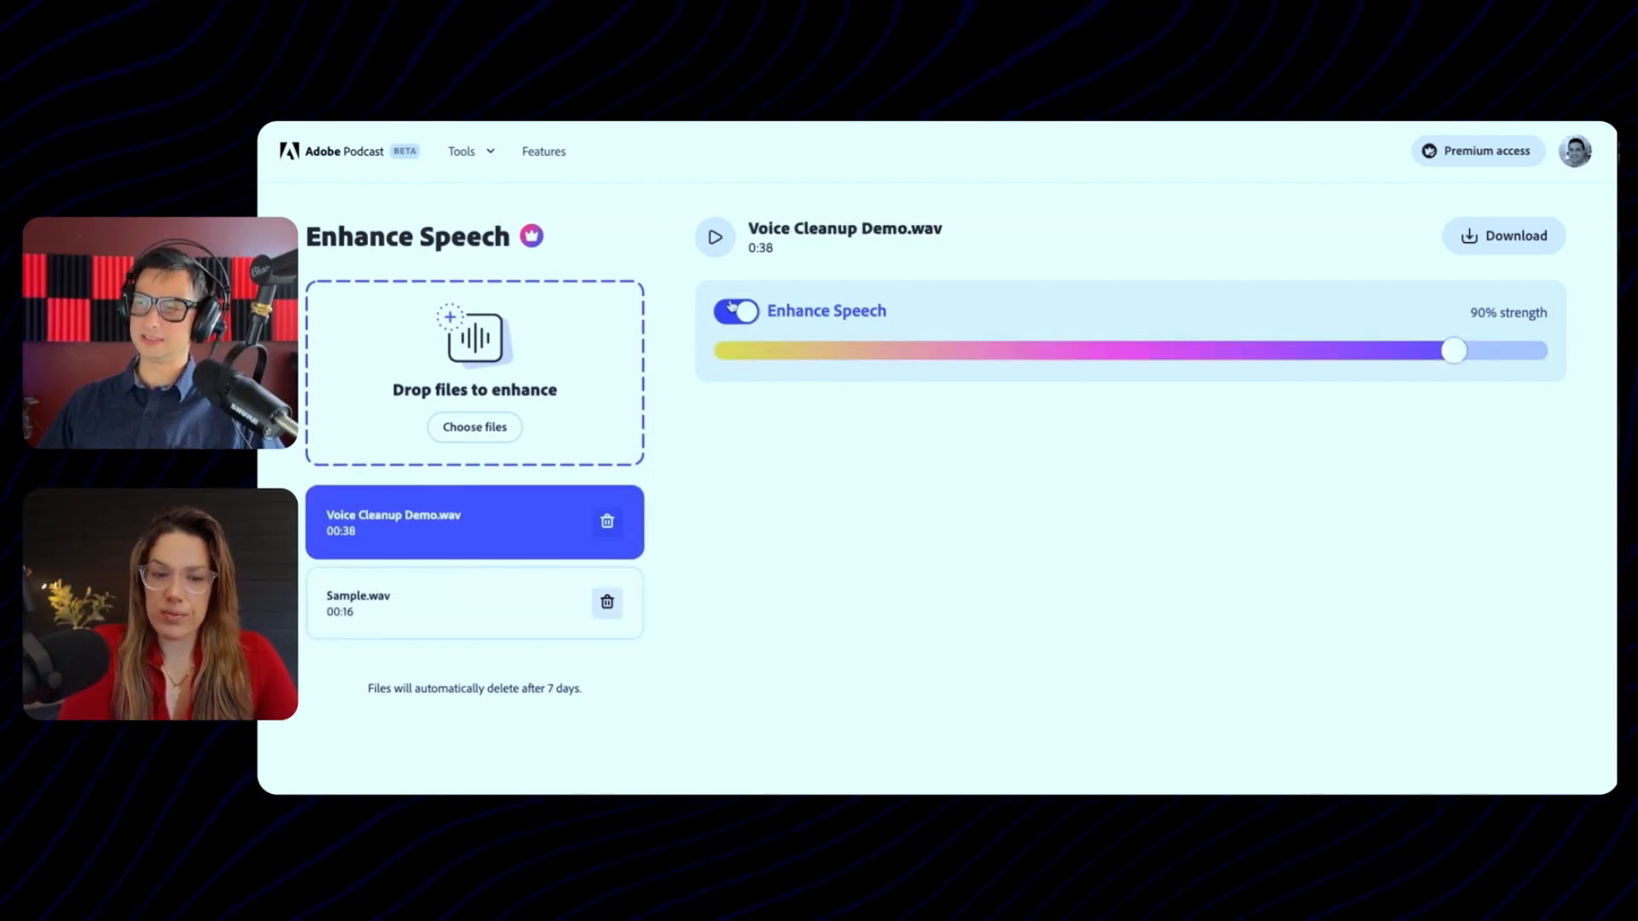
{"action": "left_click", "coordinate": [736, 310]}
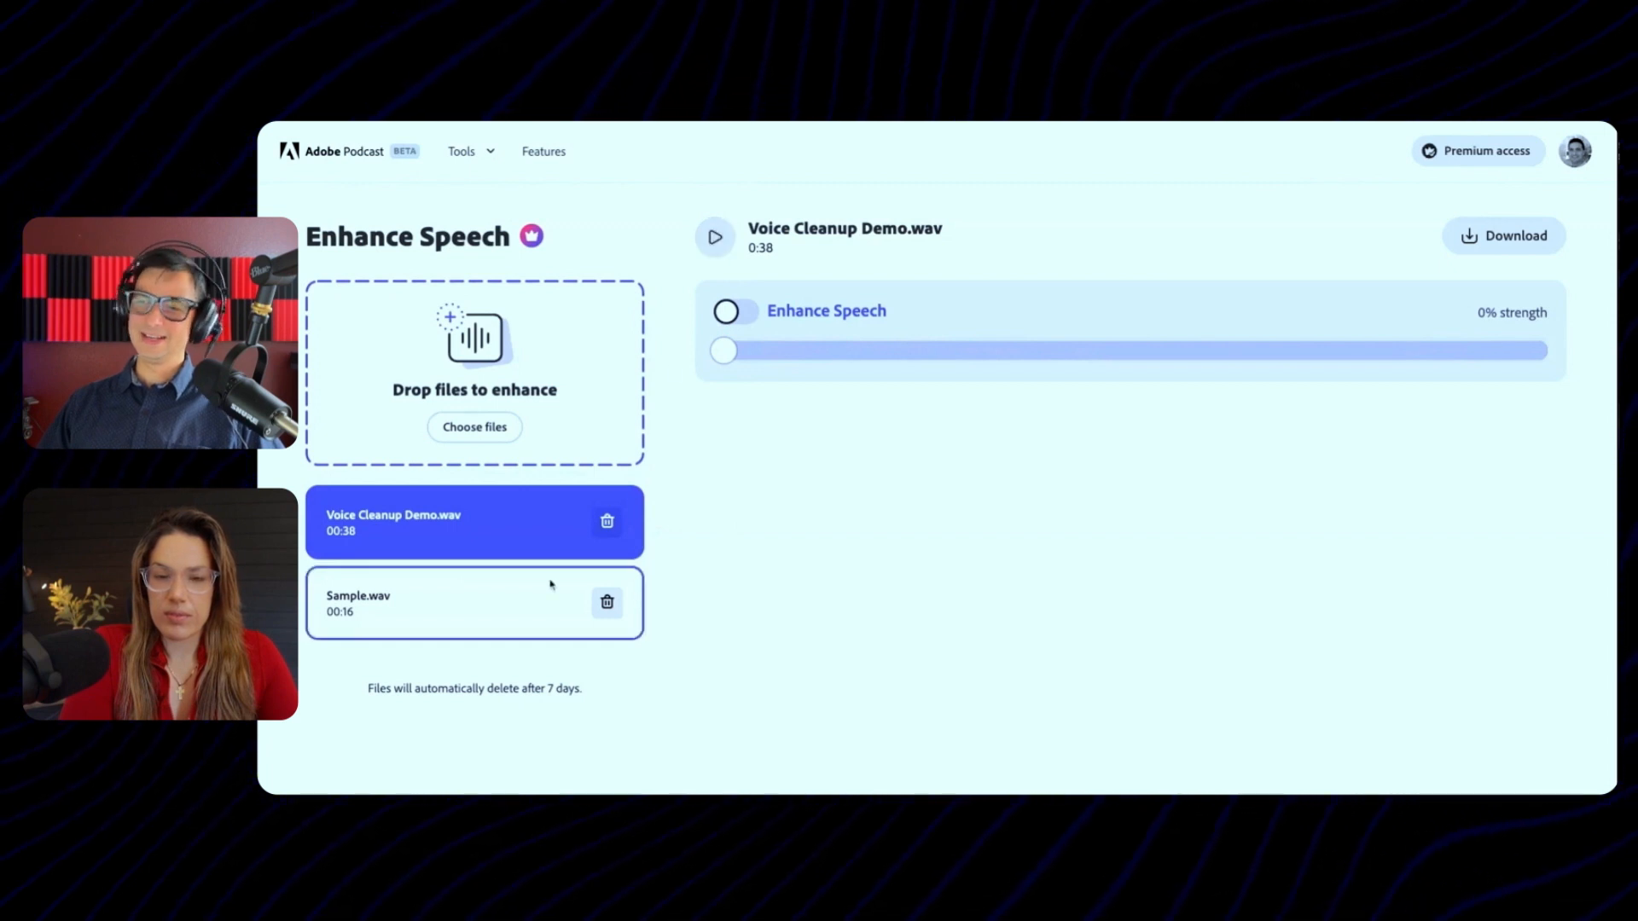
Re-enable Enhance Speech at 90% on Voice Cleanup Demo.wav and play it
{"action": "left_click", "coordinate": [734, 310]}
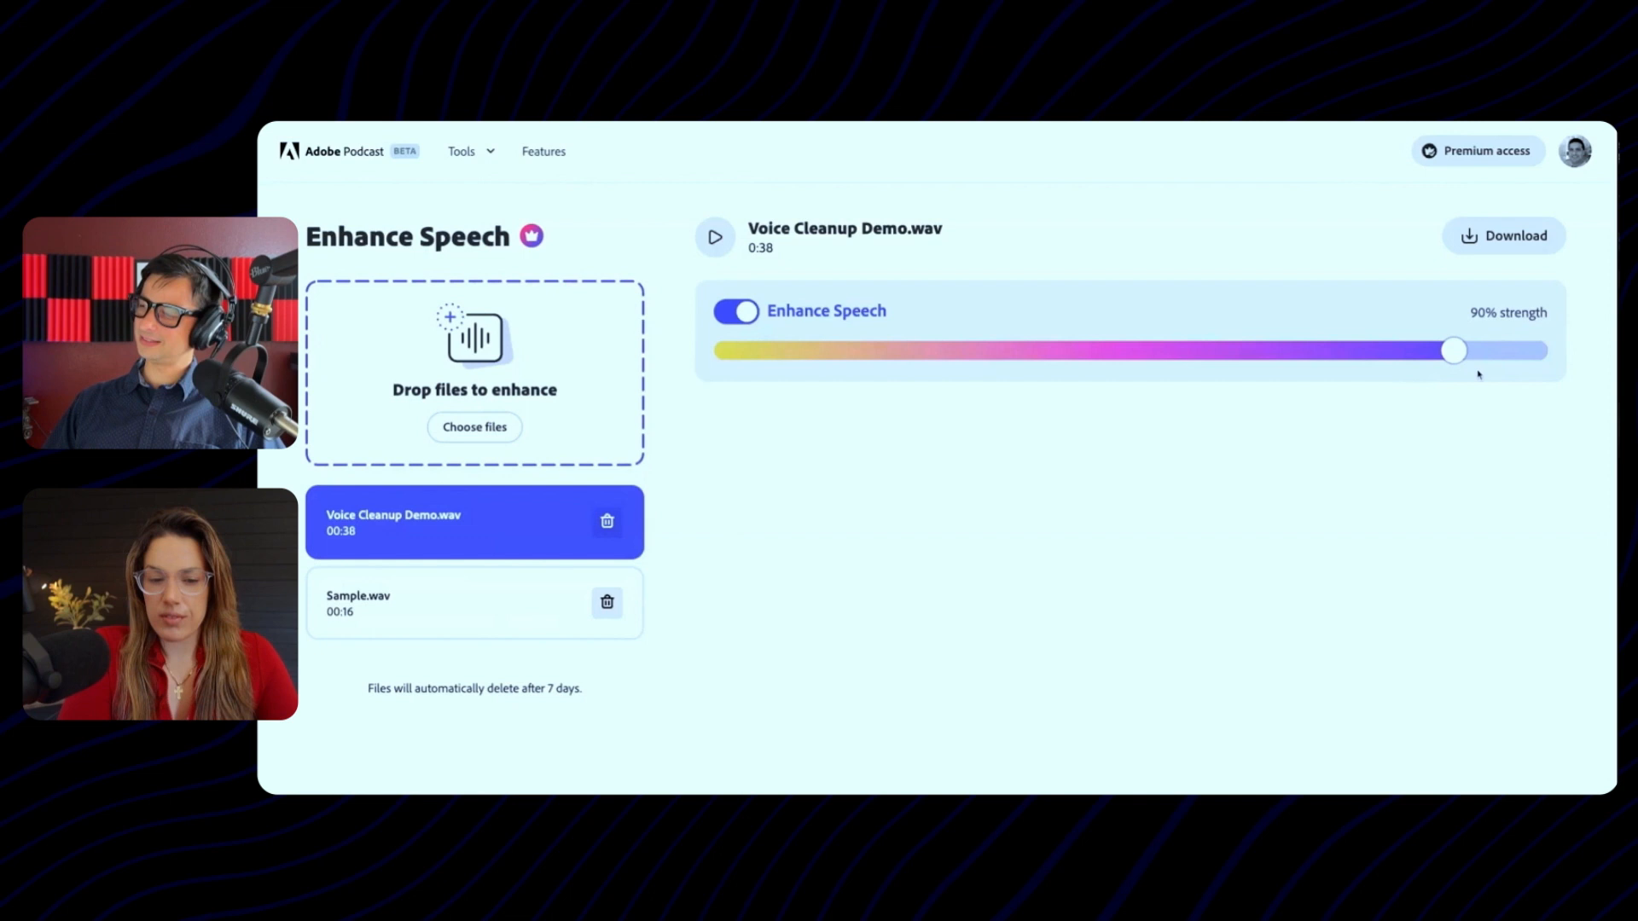
{"action": "mouse_move", "coordinate": [1253, 341]}
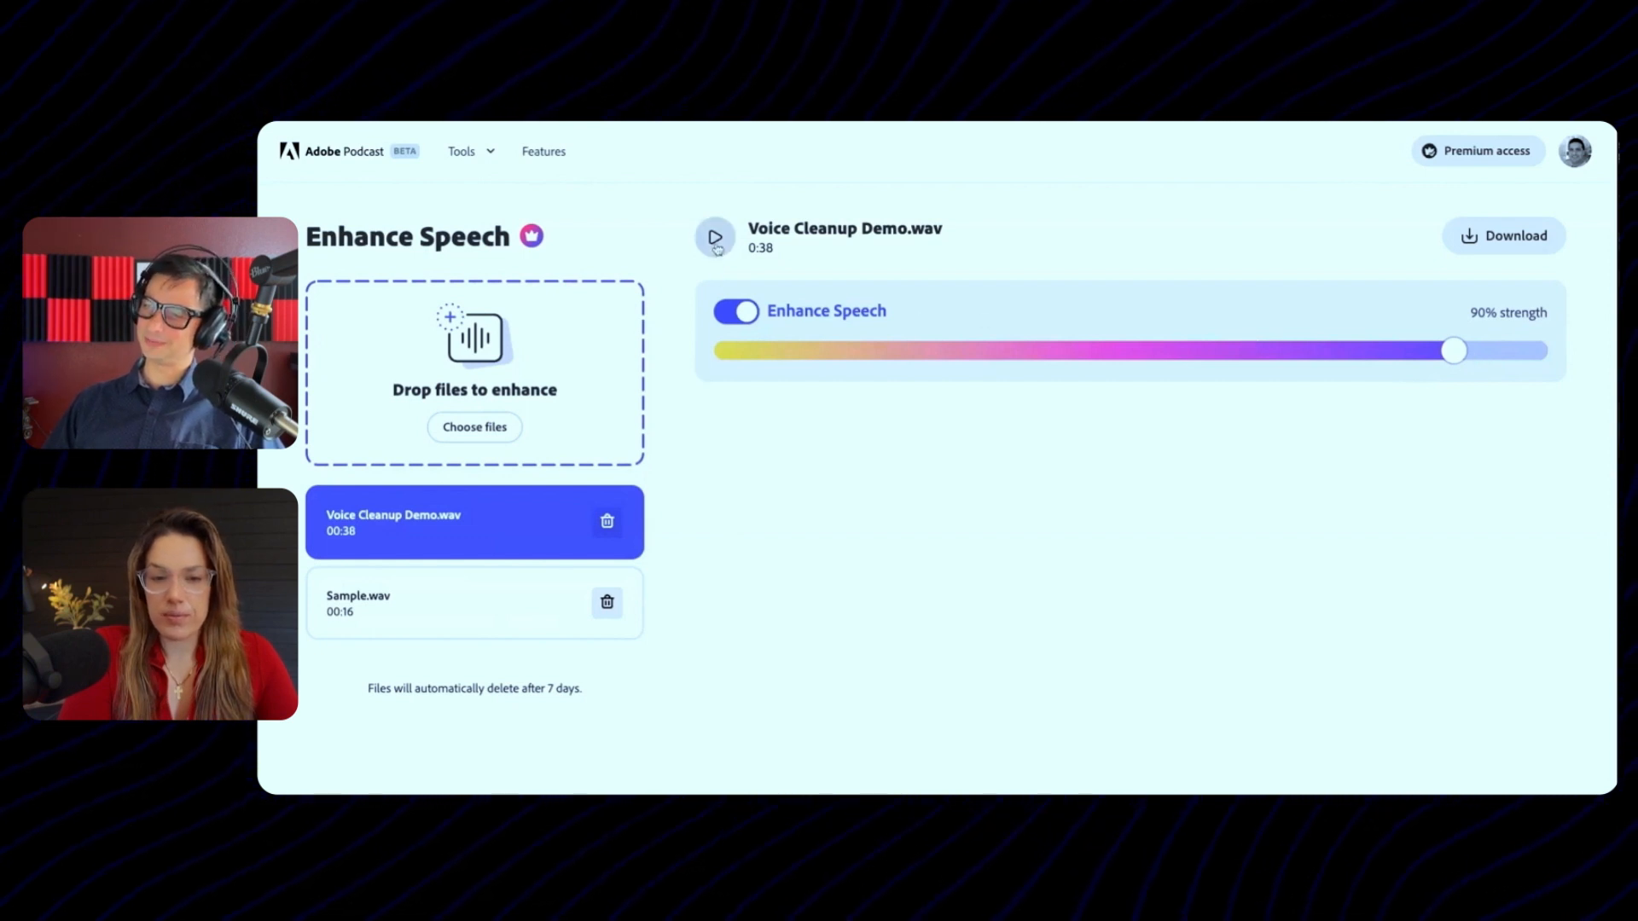
{"action": "left_click", "coordinate": [715, 237]}
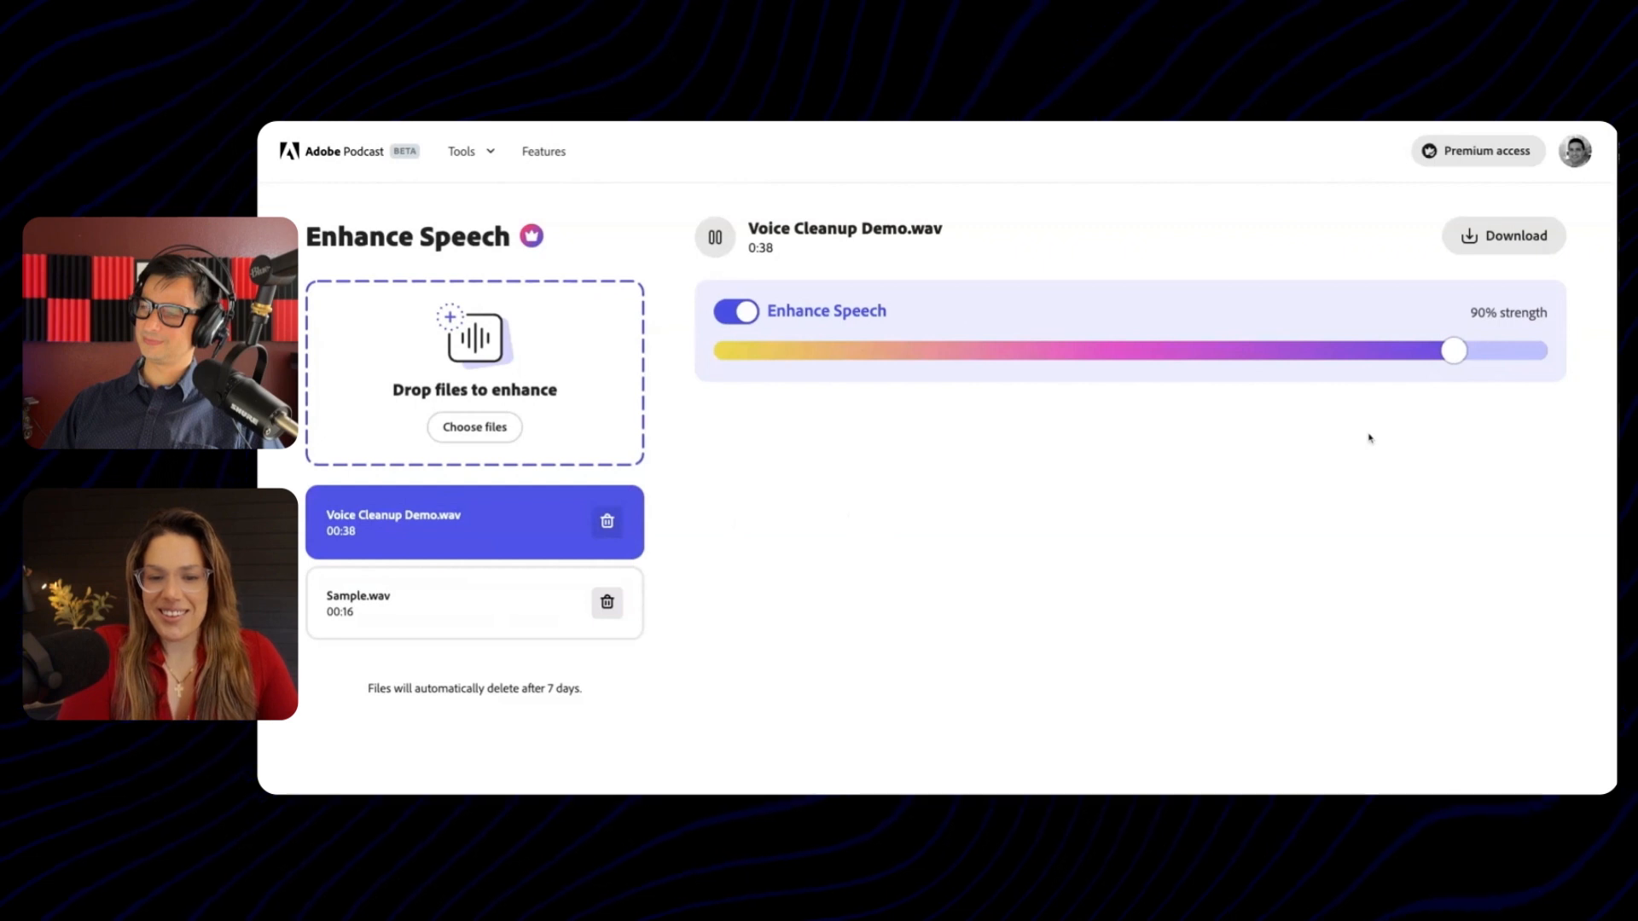
Drag the Voice Cleanup Demo.wav enhancement strength slider to 100%
{"action": "left_click_drag", "start_coordinate": [1453, 350], "coordinate": [1535, 349]}
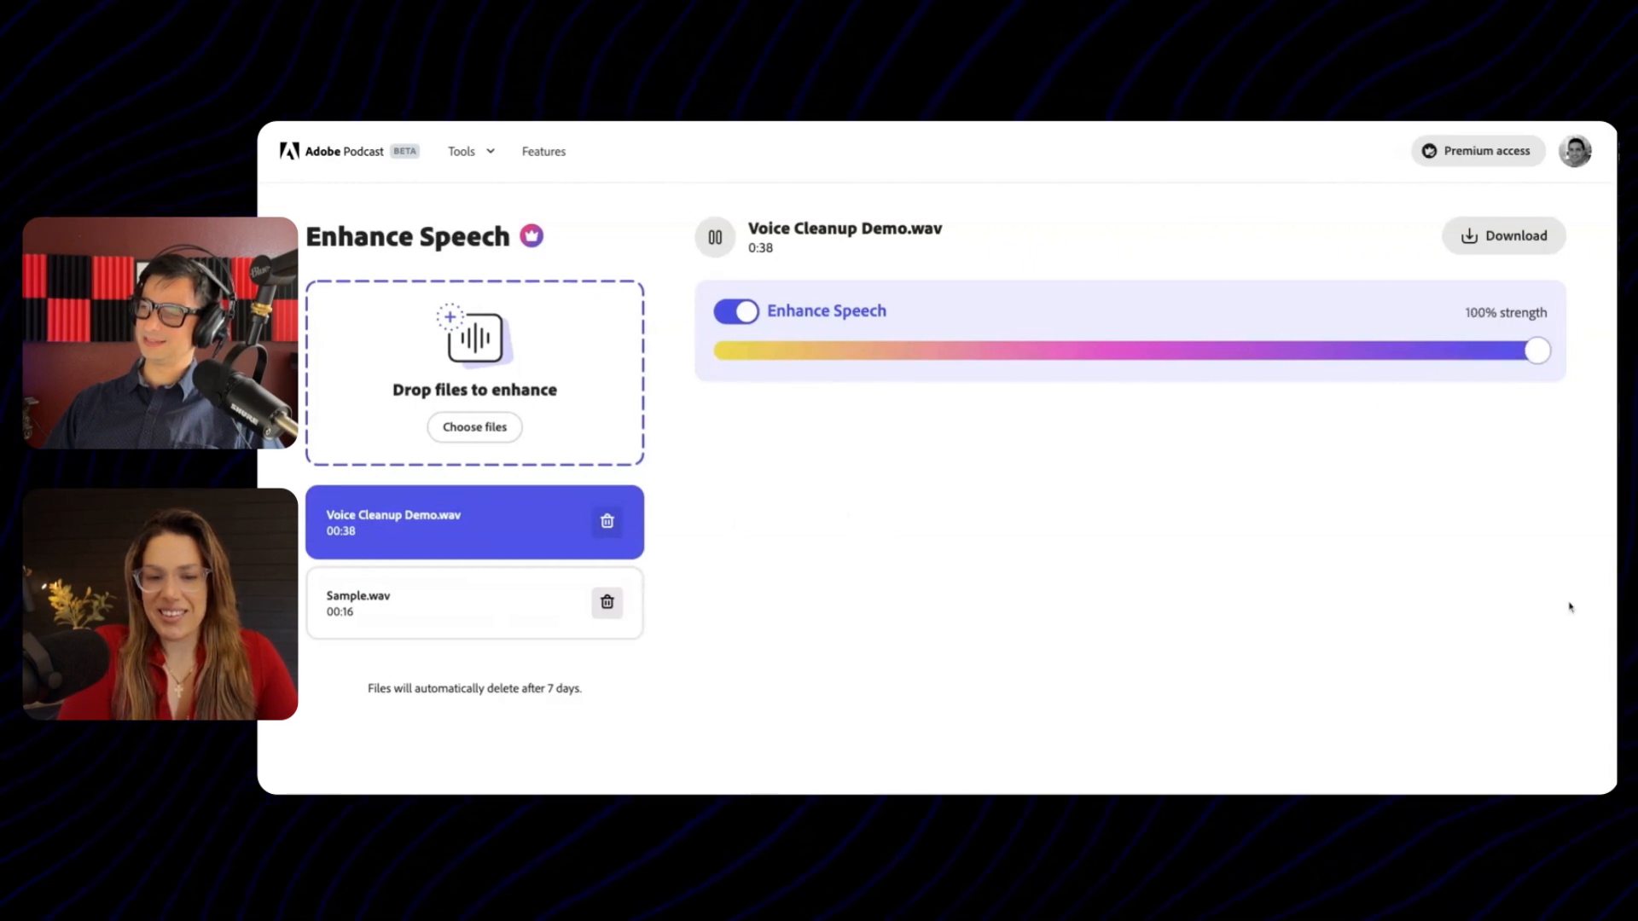
{"action": "mouse_move", "coordinate": [993, 540]}
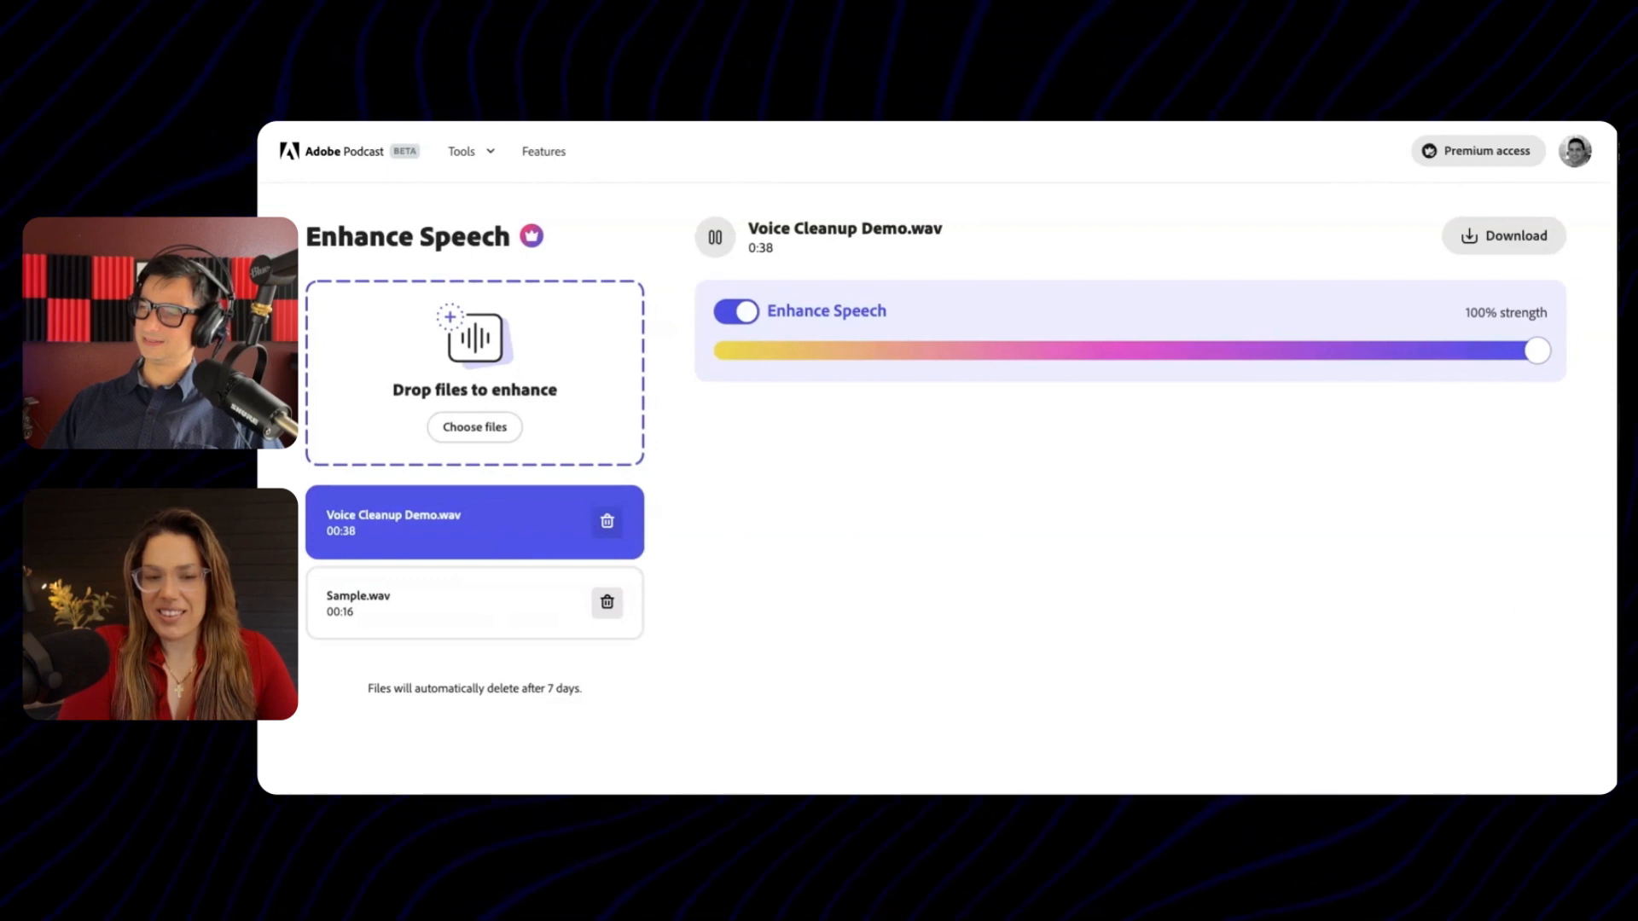
{"action": "mouse_move", "coordinate": [708, 493]}
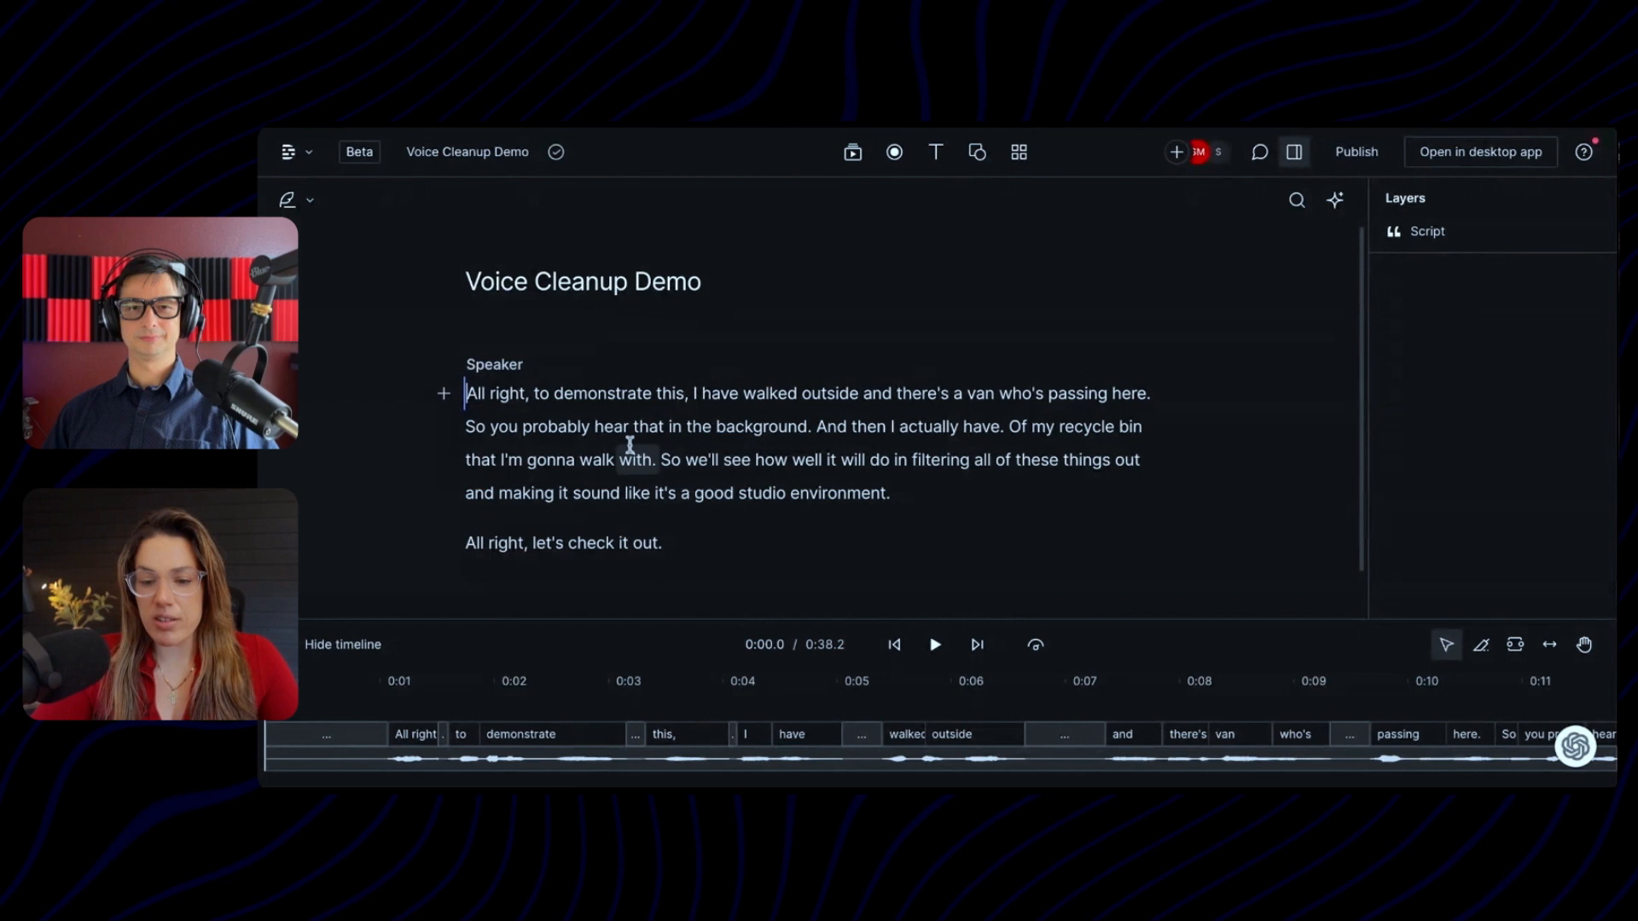
Play and then stop the original Voice Cleanup Demo recording in Descript
{"action": "left_click", "coordinate": [934, 643]}
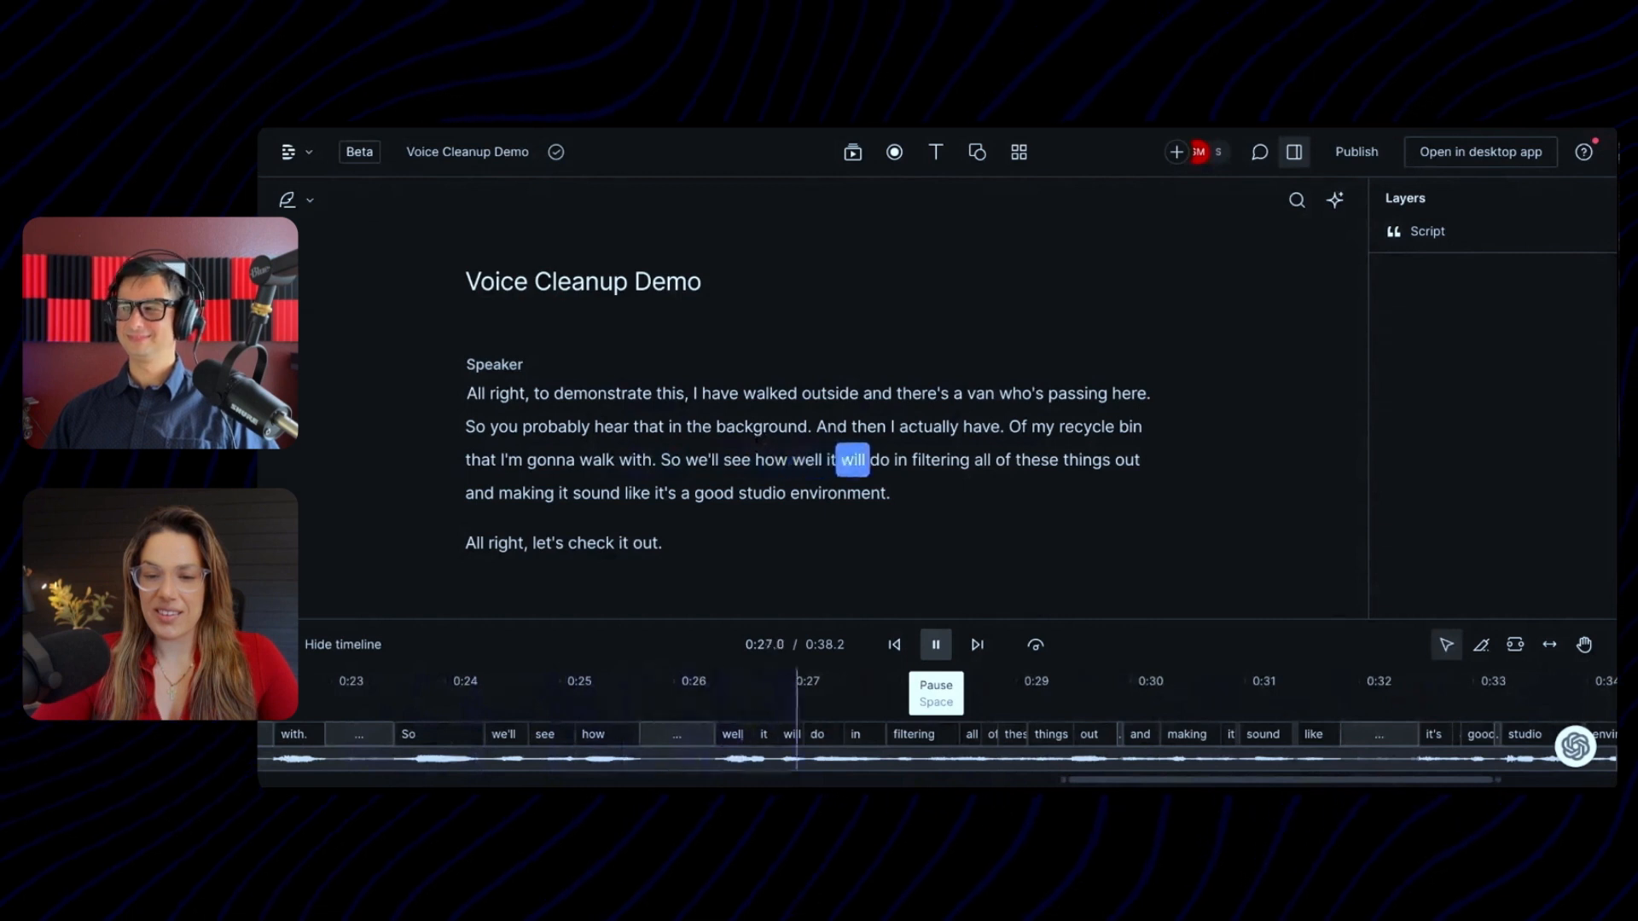
{"action": "left_click", "coordinate": [934, 643]}
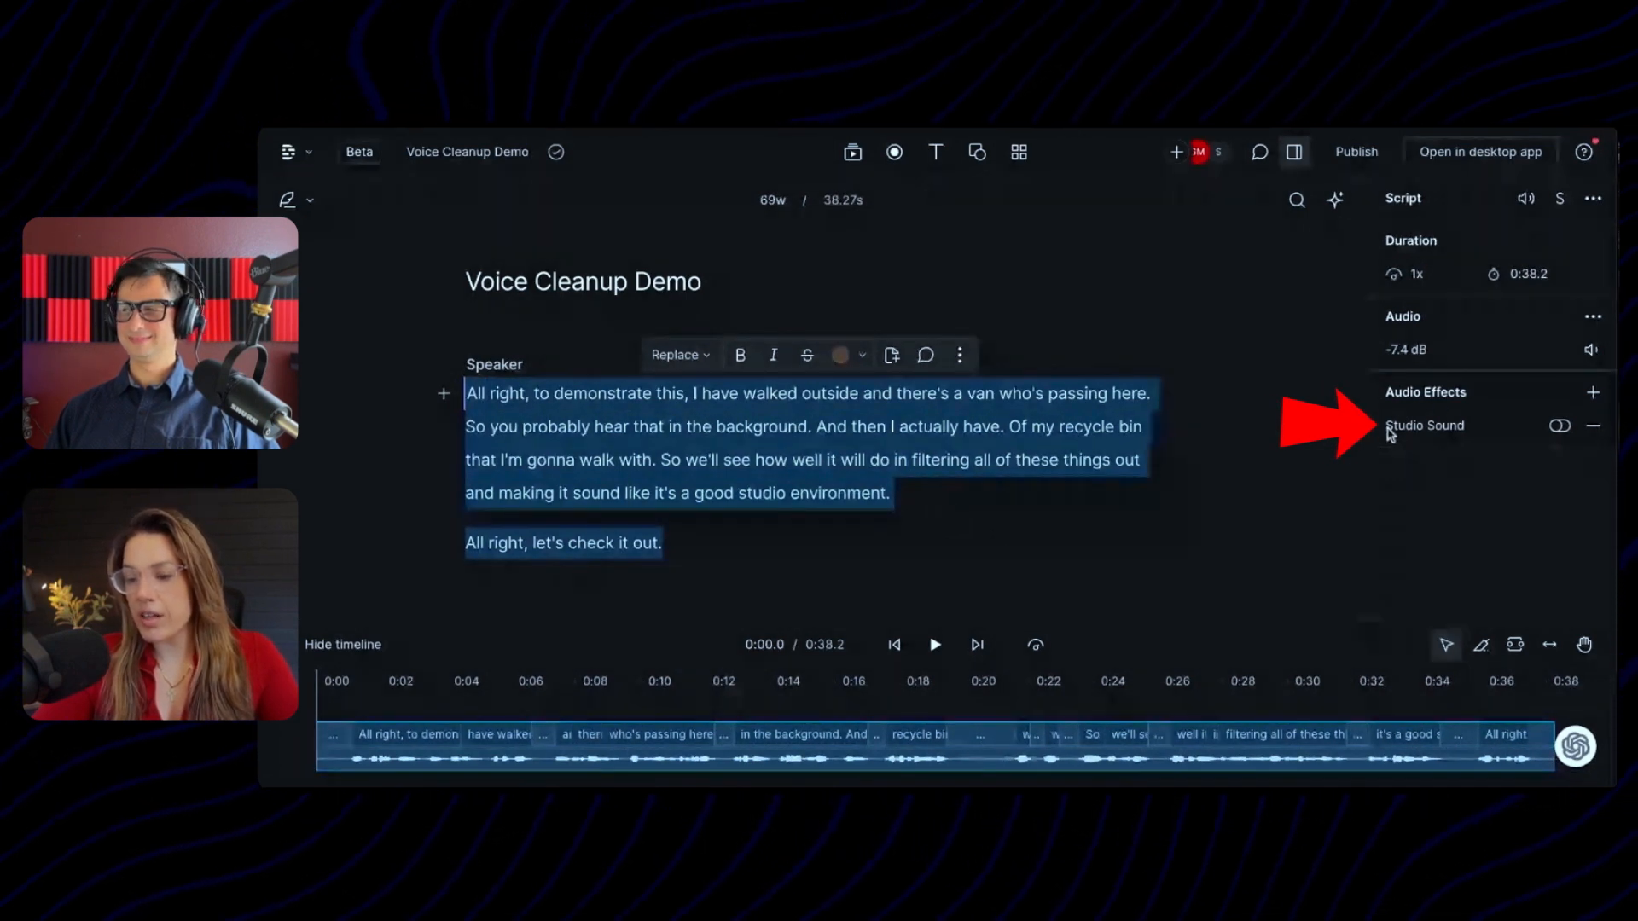
Enable Studio Sound on the recording and play the processed audio
{"action": "left_click", "coordinate": [1560, 425]}
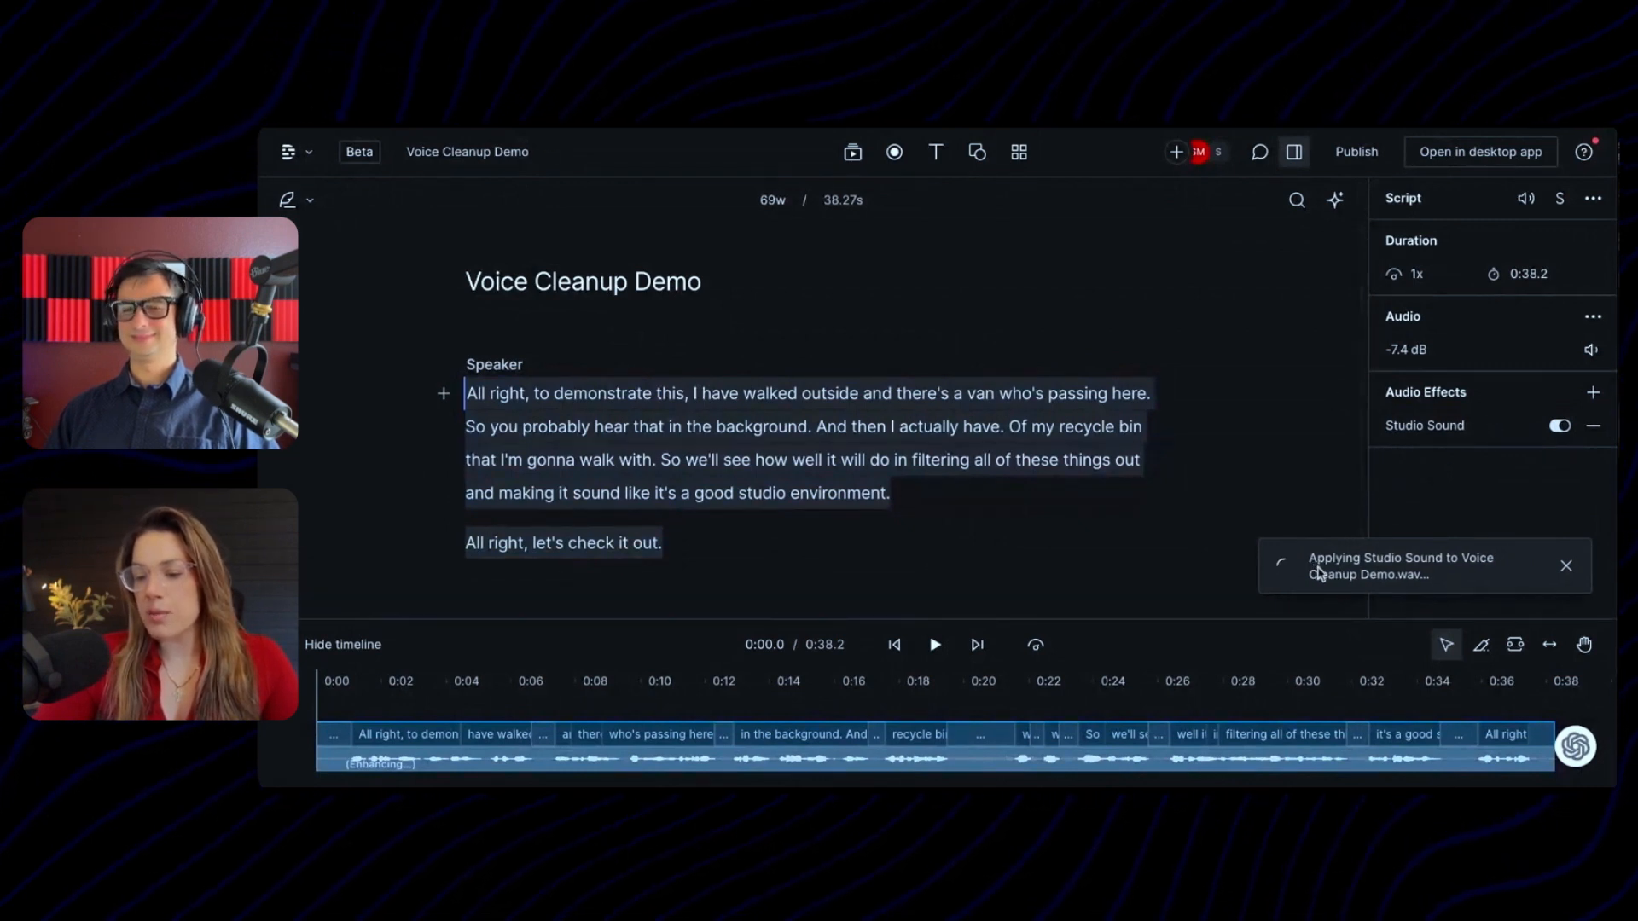
{"action": "mouse_move", "coordinate": [1481, 571]}
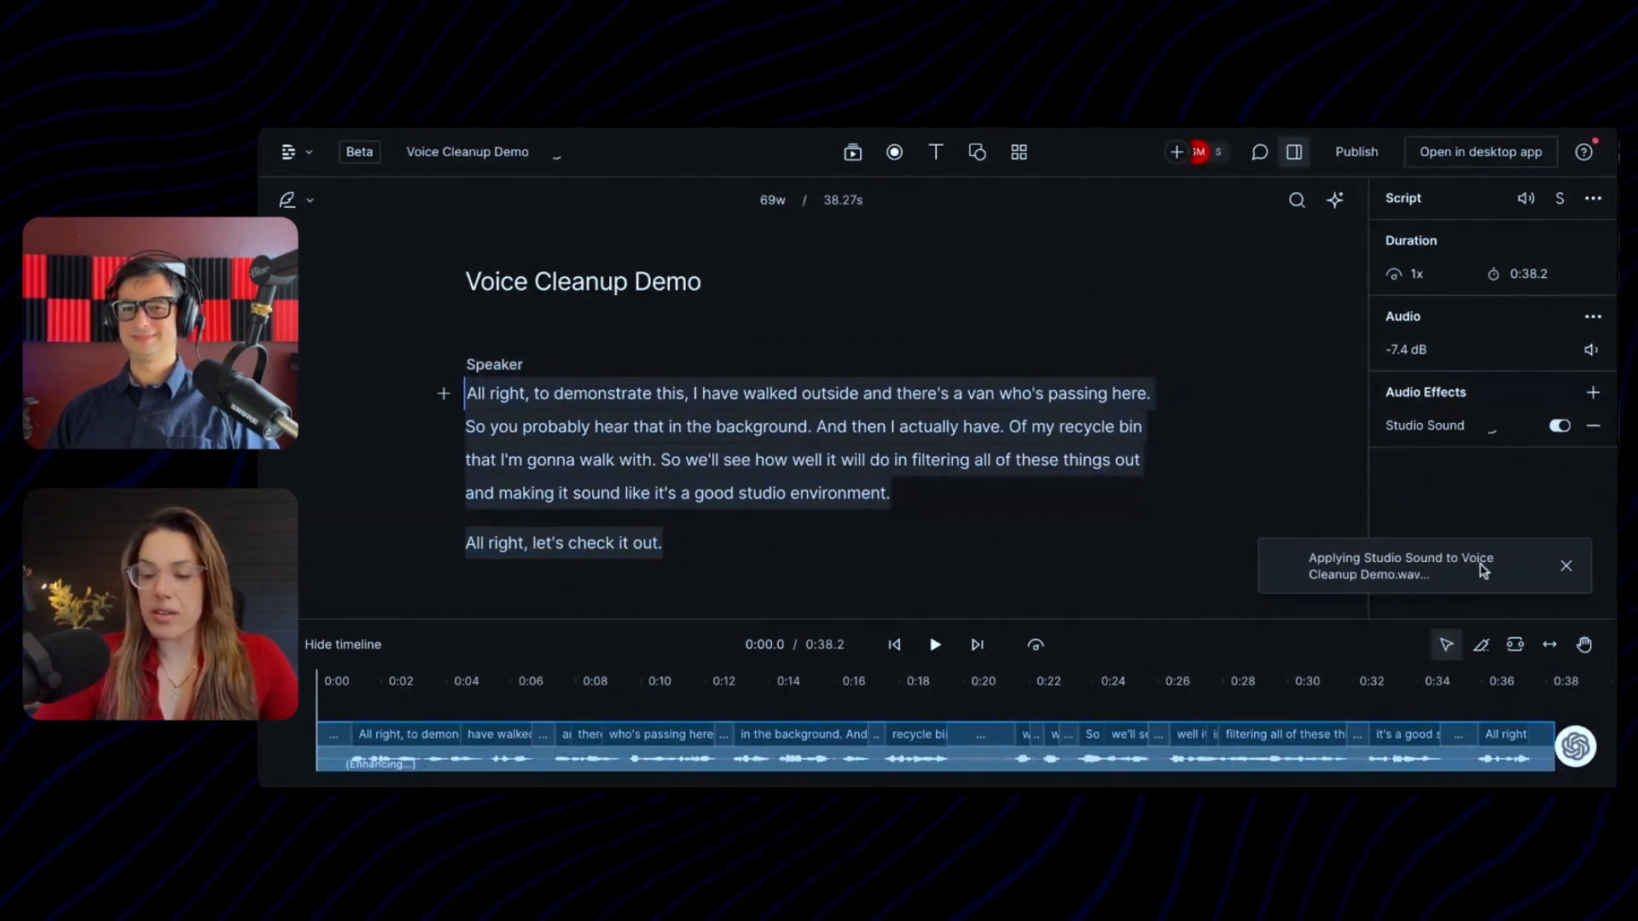
{"action": "left_click", "coordinate": [934, 644]}
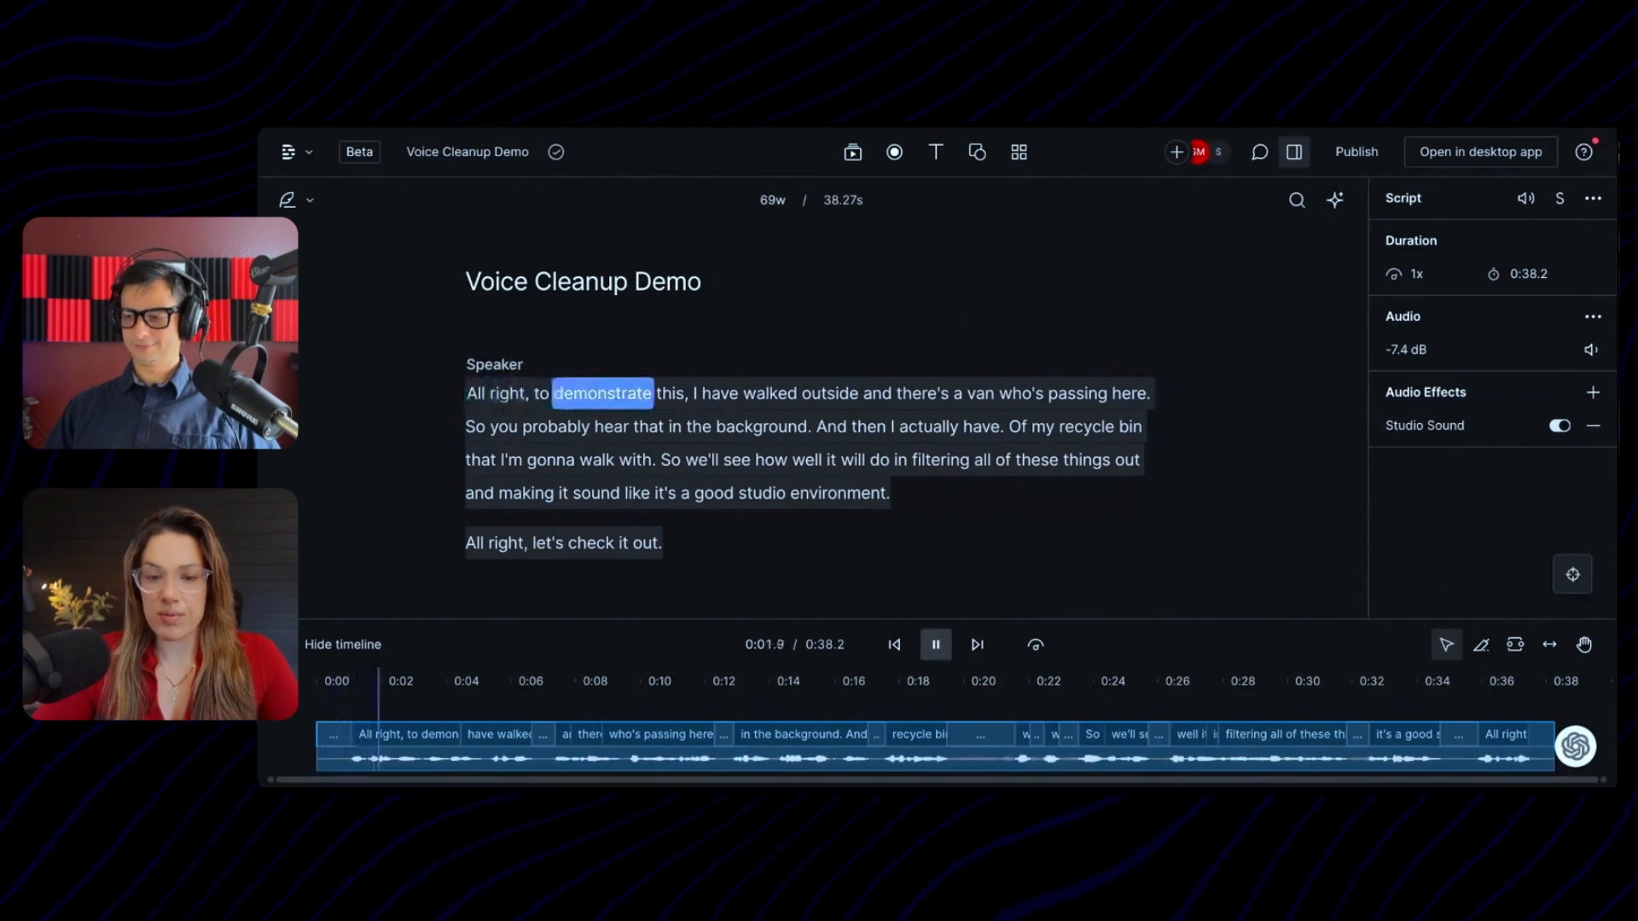